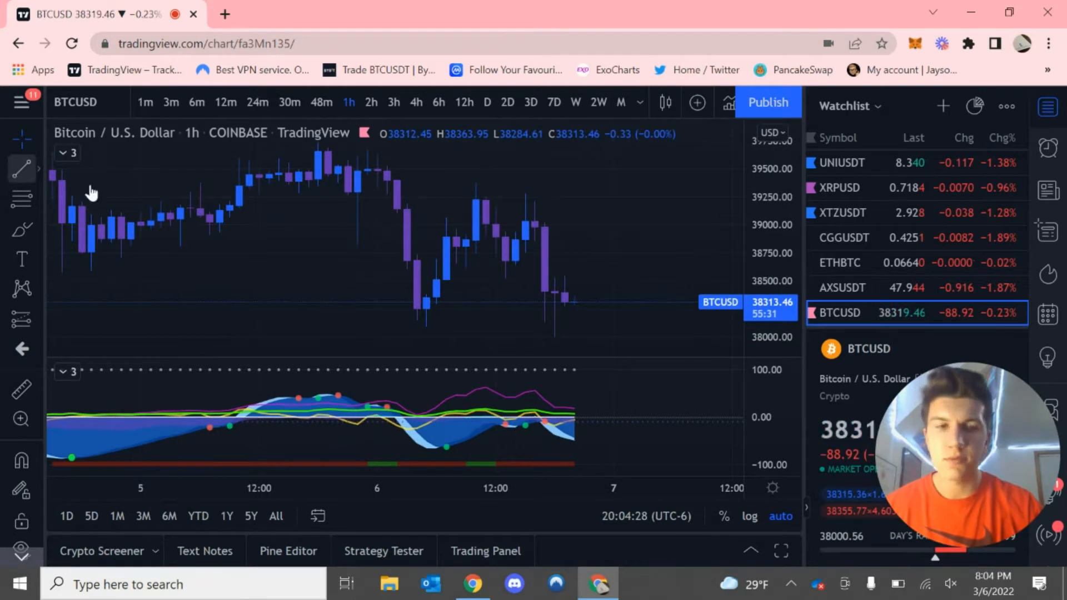
pyautogui.moveTo(135, 192)
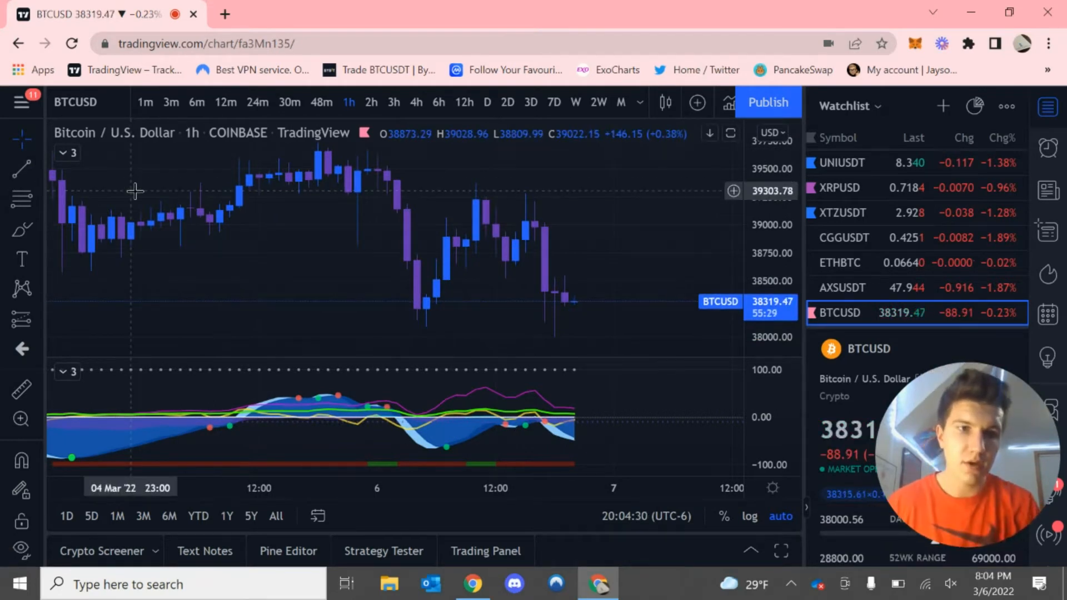
pyautogui.moveTo(590, 326)
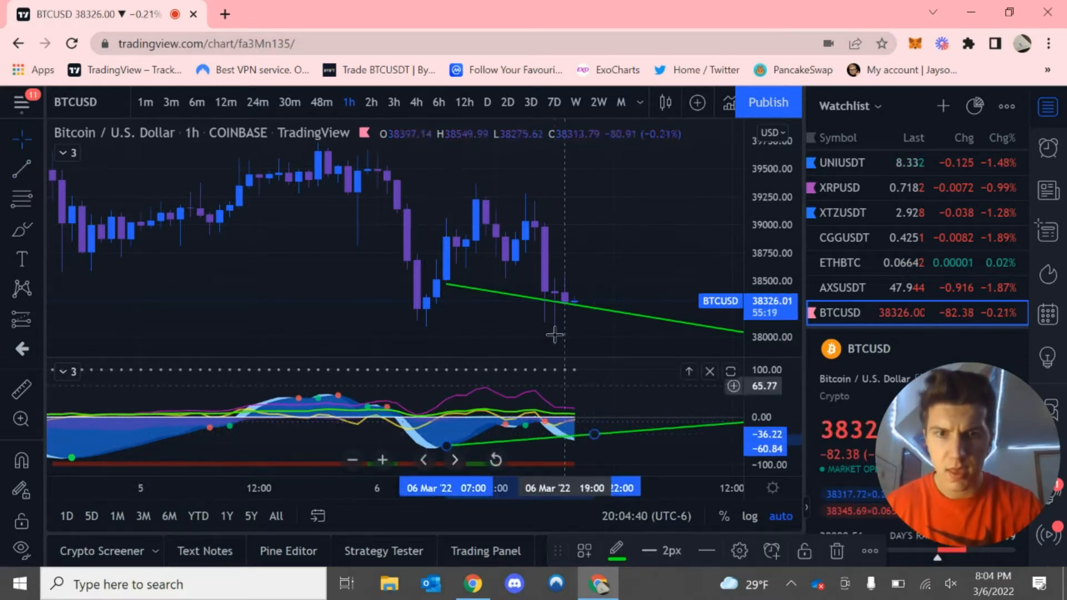
pyautogui.moveTo(622, 245)
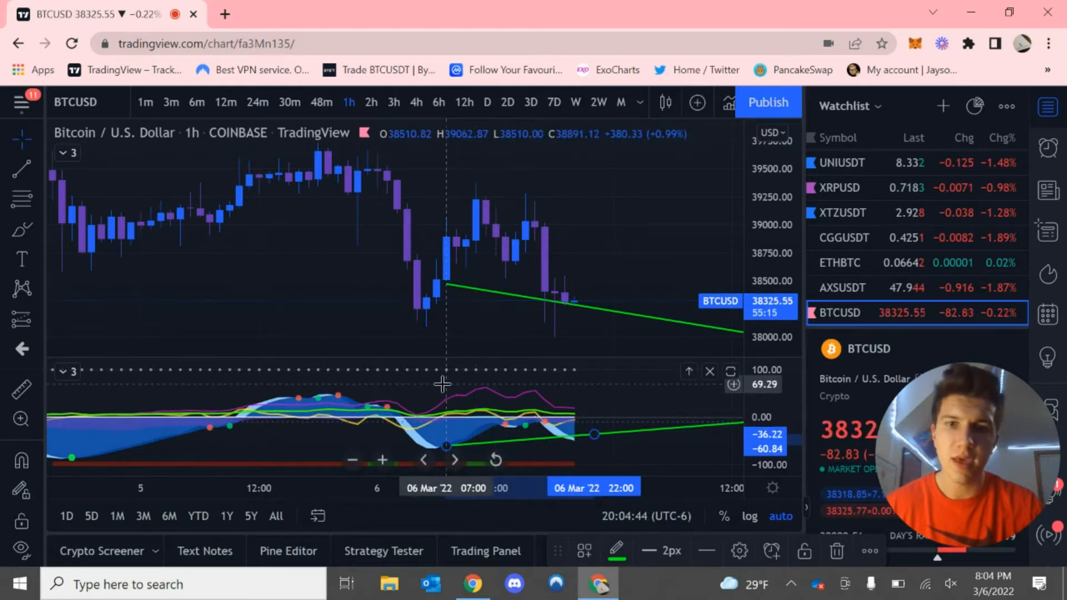
pyautogui.moveTo(425, 394)
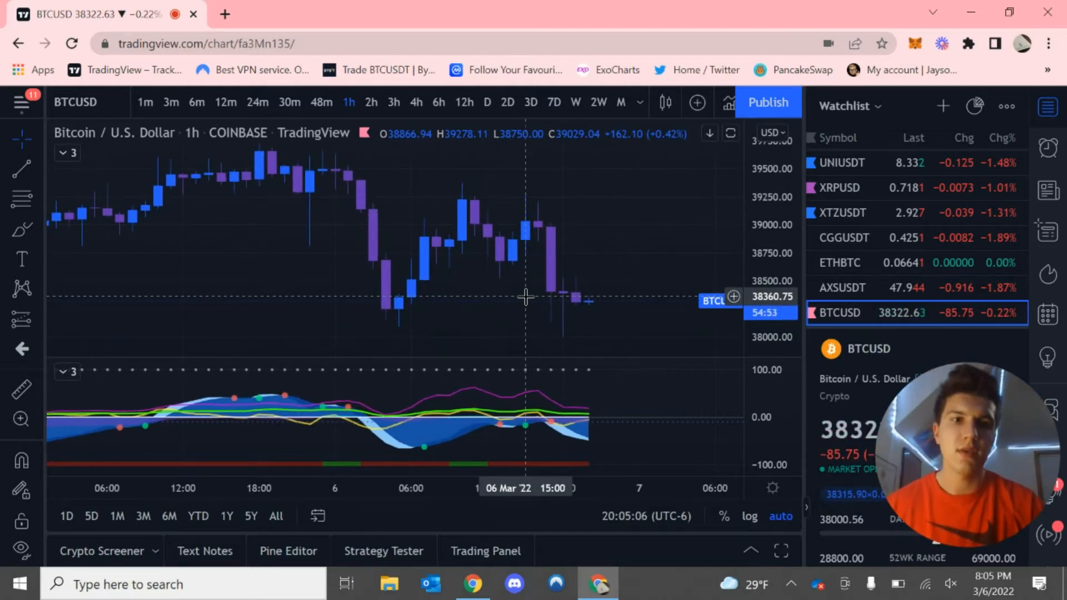
pyautogui.moveTo(474, 286)
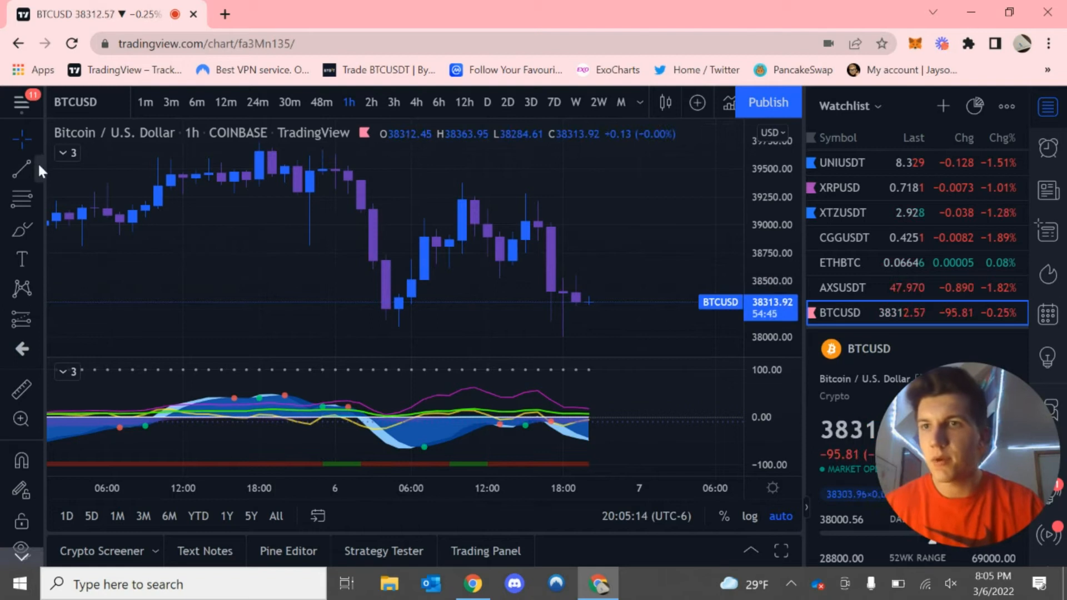
pyautogui.moveTo(440, 318)
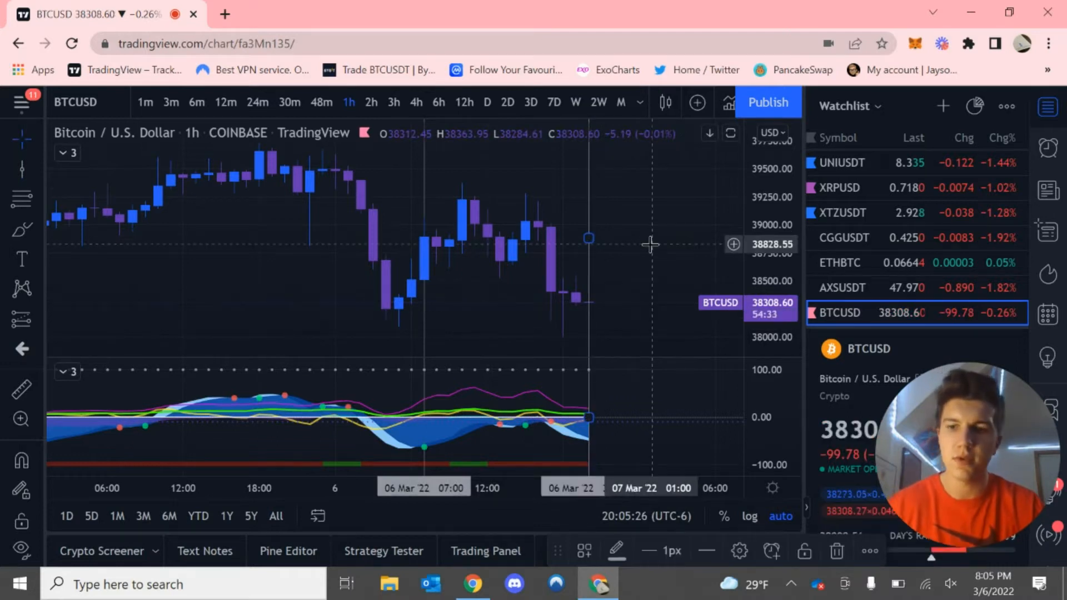
pyautogui.moveTo(376, 284)
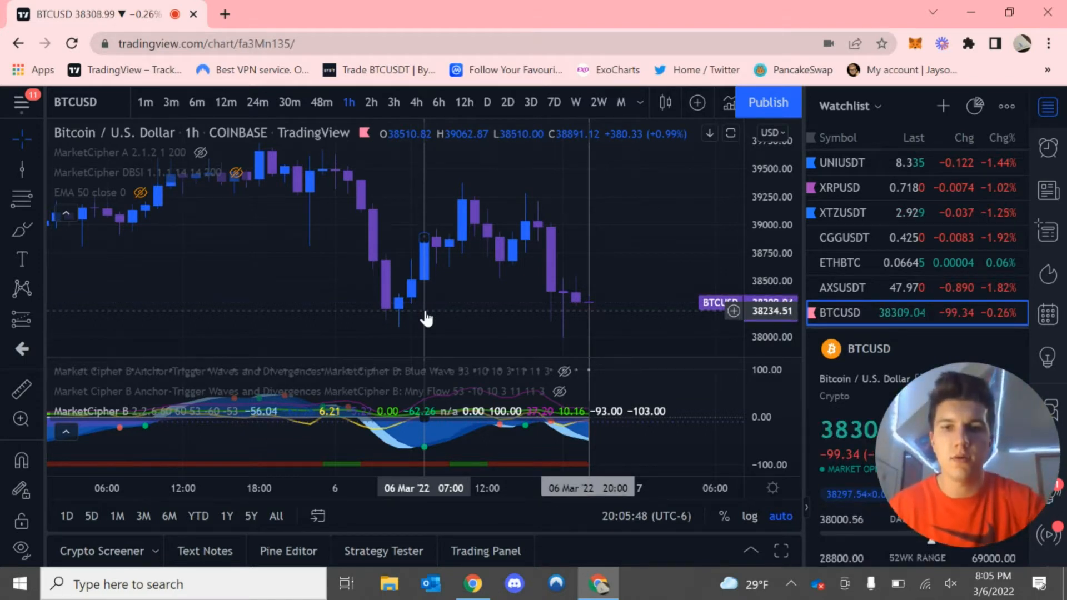
pyautogui.moveTo(425, 234)
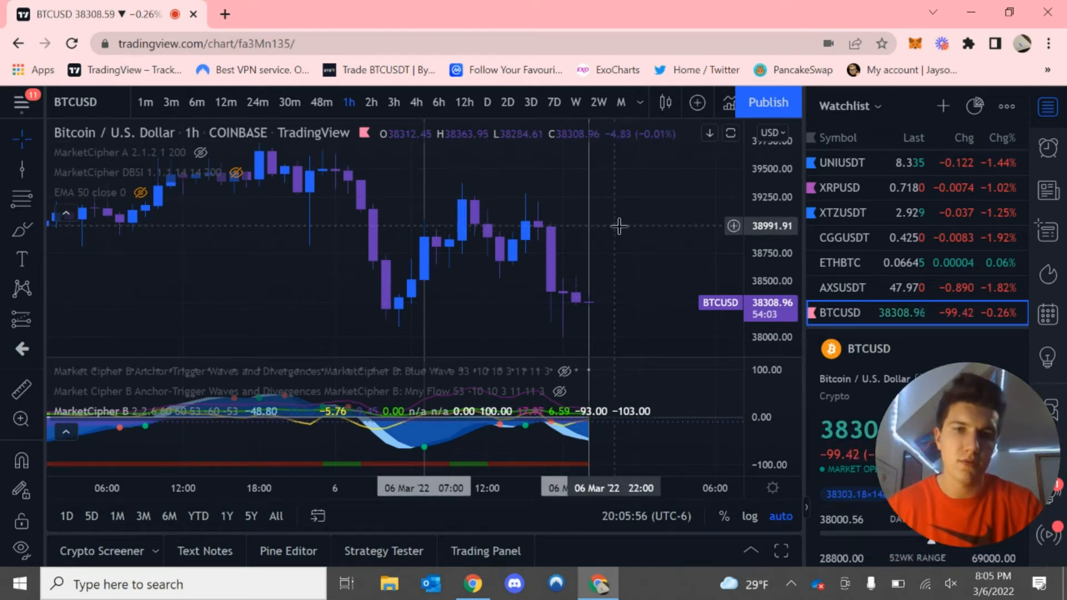
pyautogui.moveTo(666, 220)
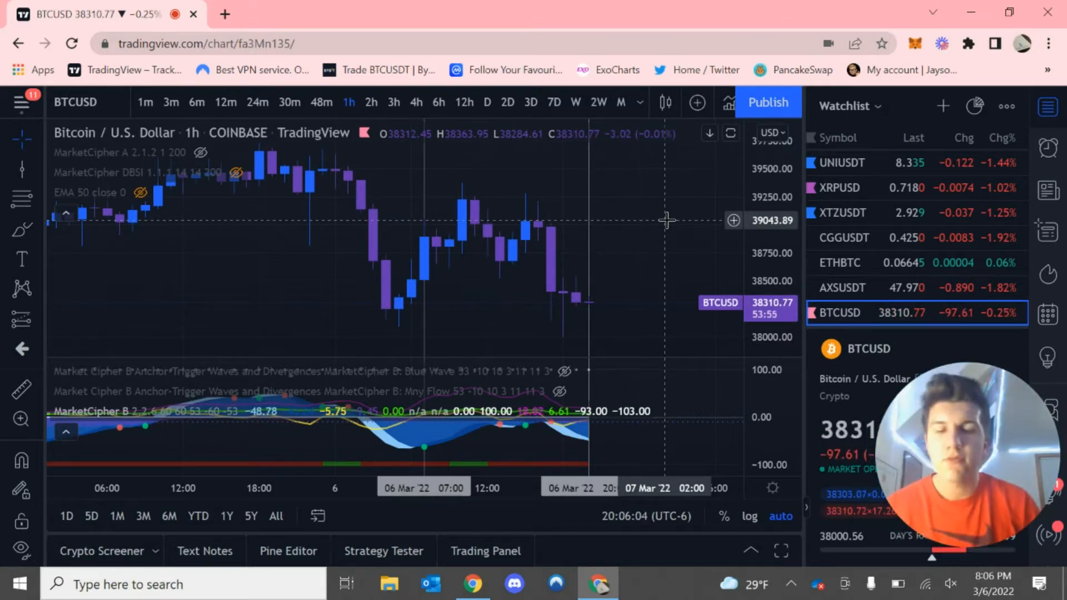
# Switch the BTCUSD chart to the 12-minute interval.
pyautogui.click(225, 102)
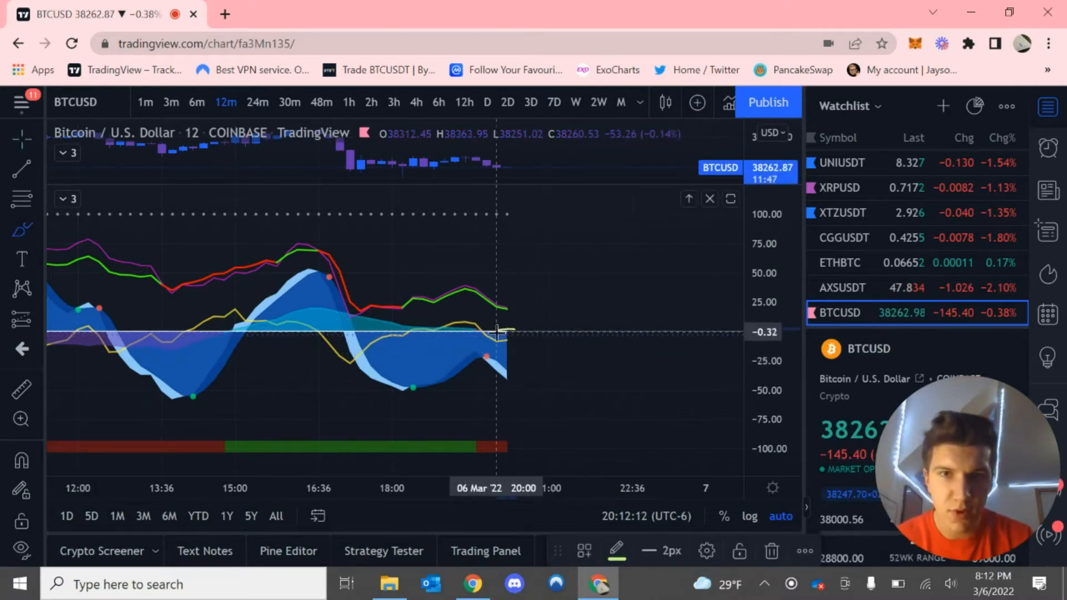
pyautogui.moveTo(439, 343)
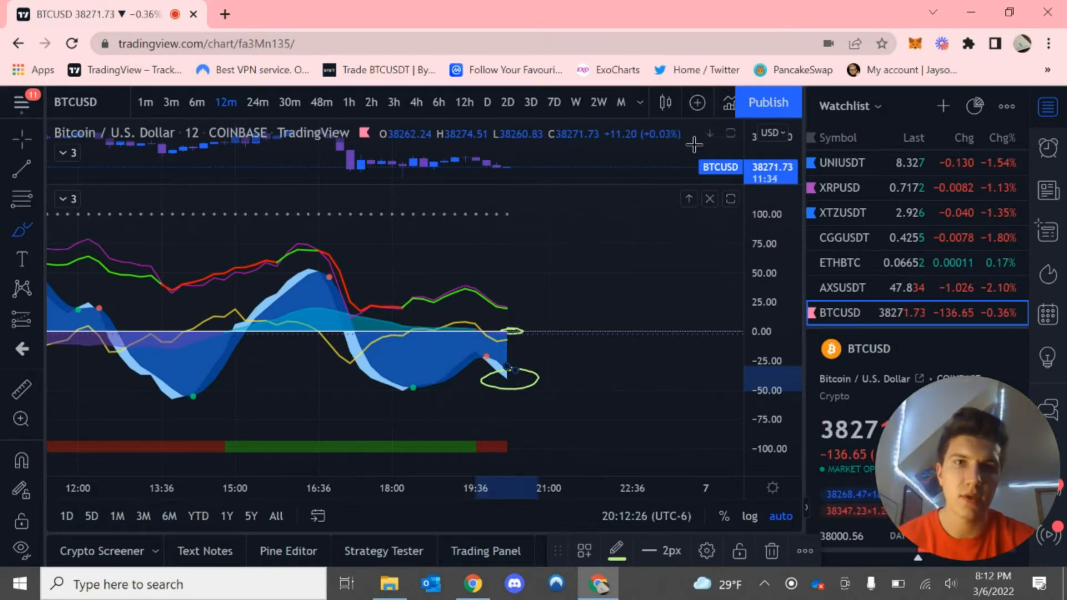
pyautogui.moveTo(507, 231)
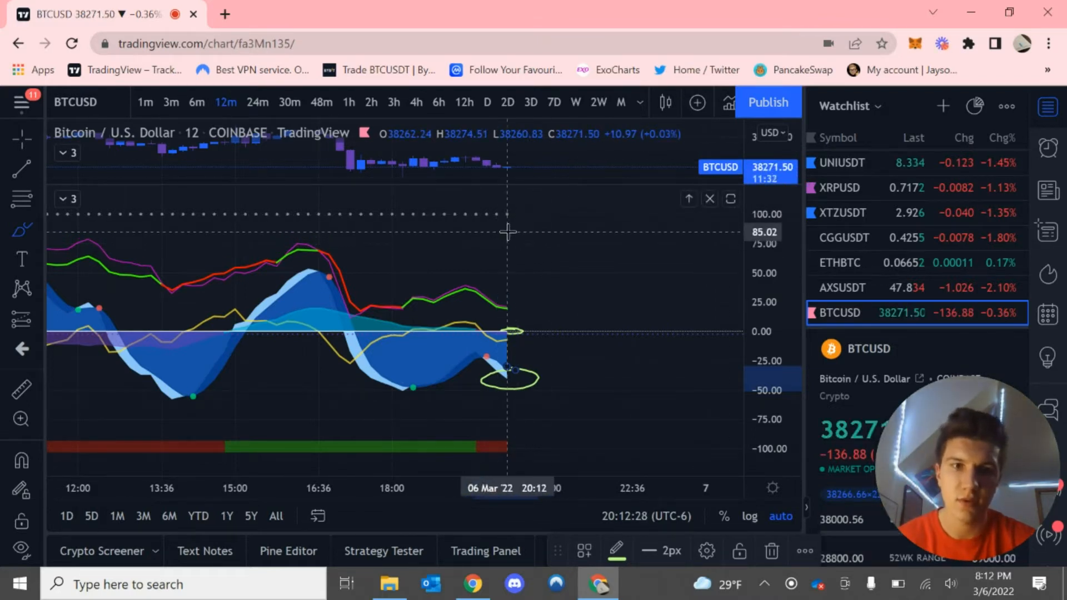
pyautogui.moveTo(530, 229)
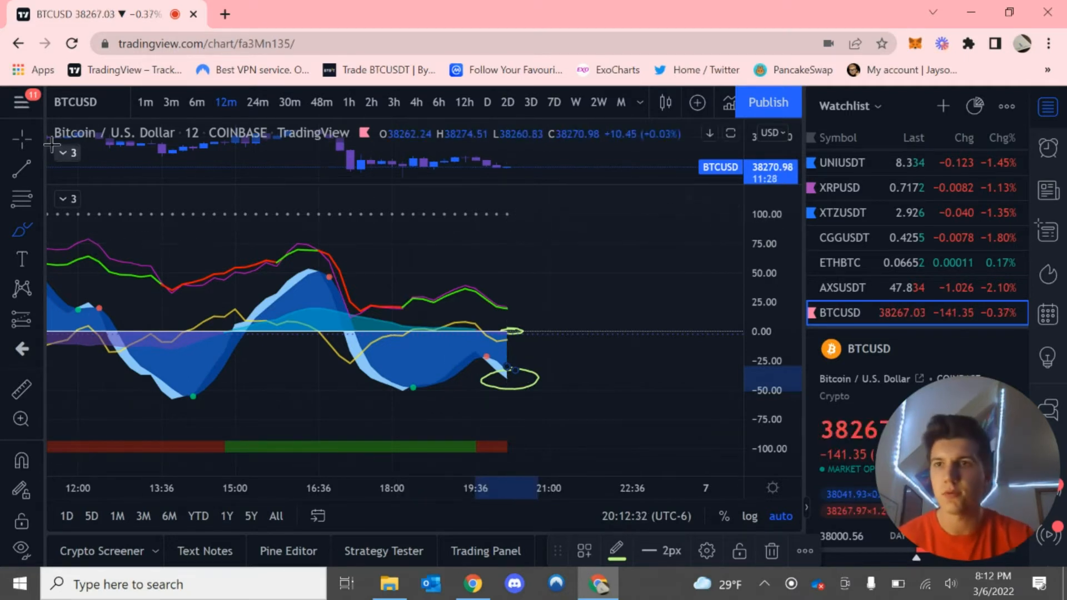
# Switch the Bitcoin chart to 3-minute bars.
pyautogui.click(171, 103)
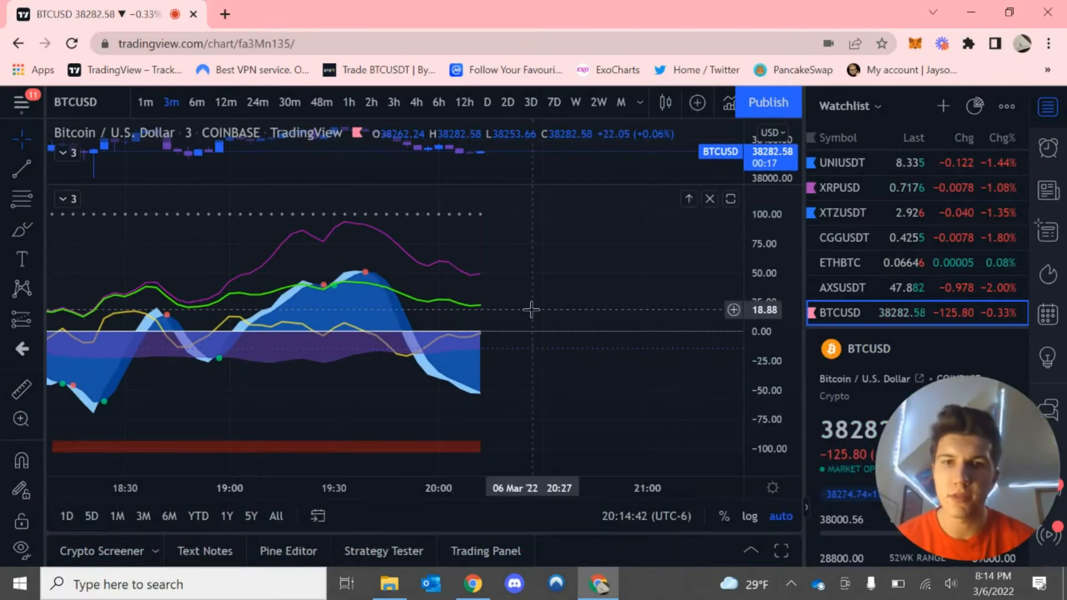
pyautogui.moveTo(479, 328)
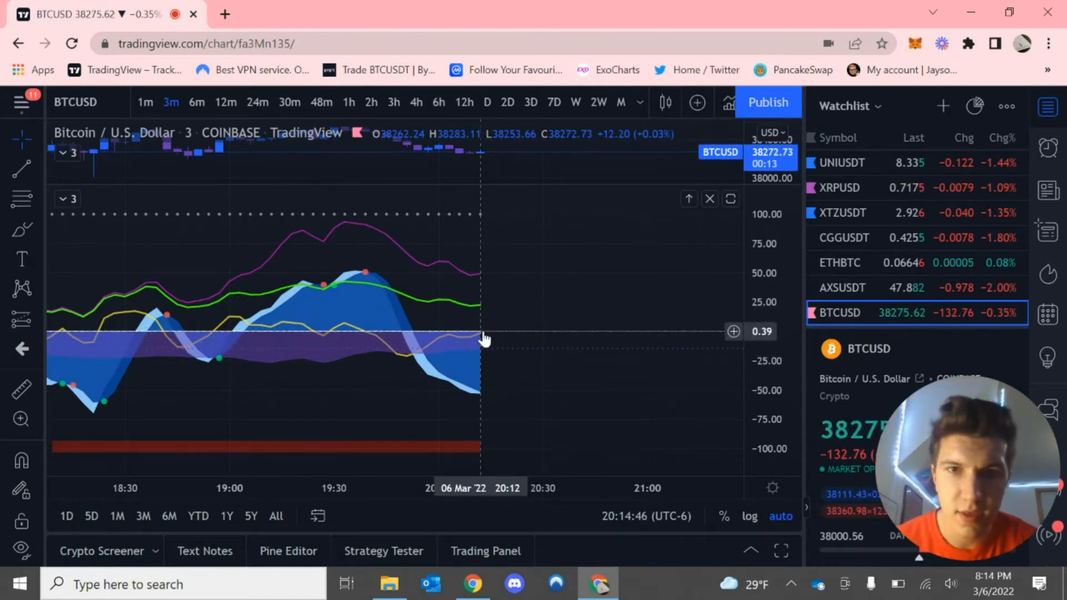
pyautogui.moveTo(531, 342)
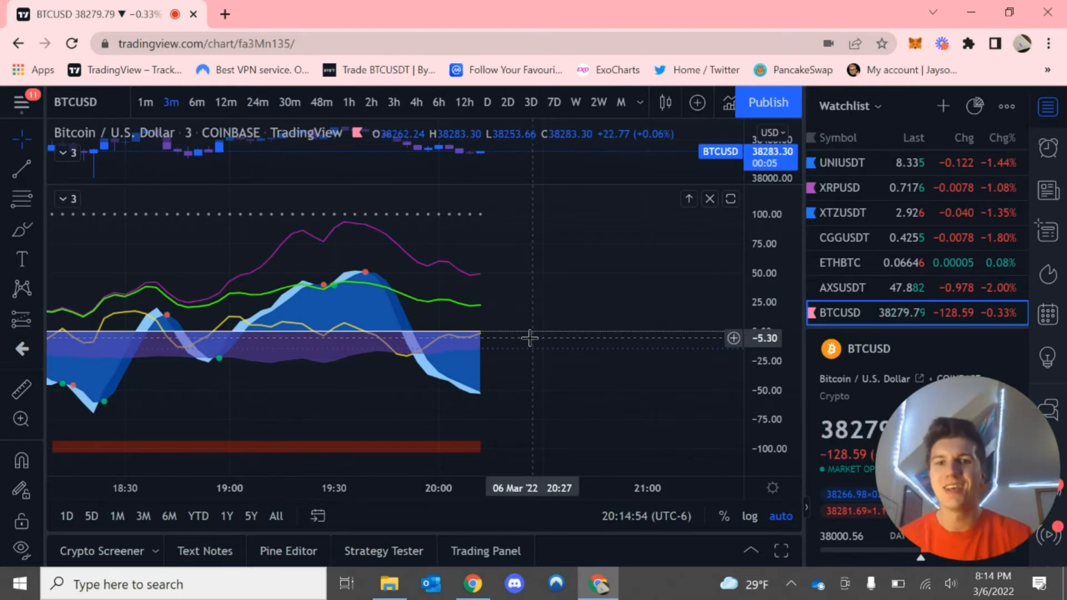
# Return the Bitcoin chart to the 12-minute interval.
pyautogui.click(225, 102)
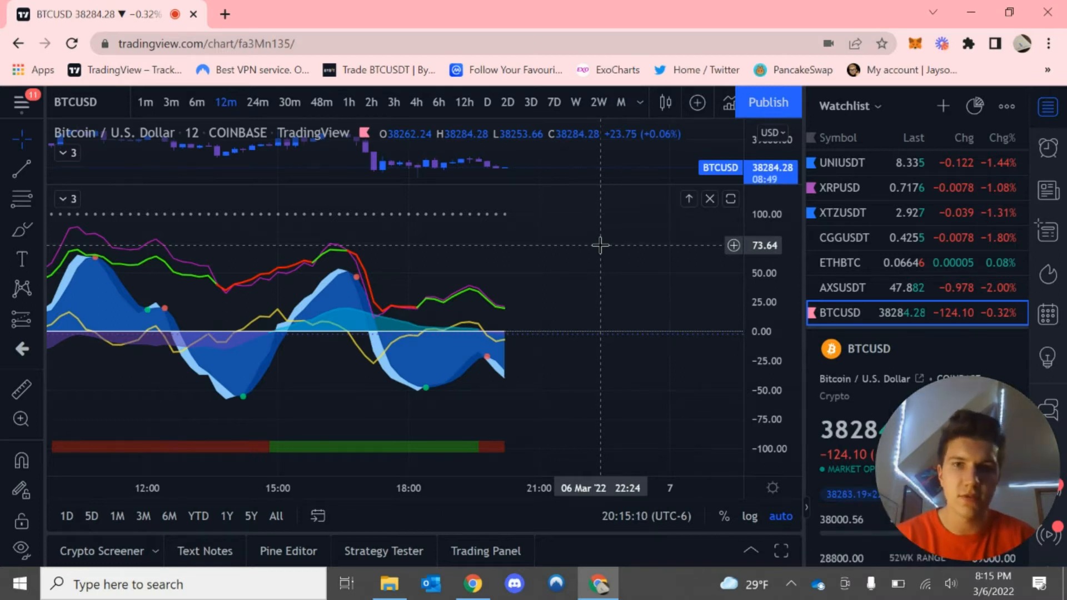
pyautogui.moveTo(584, 276)
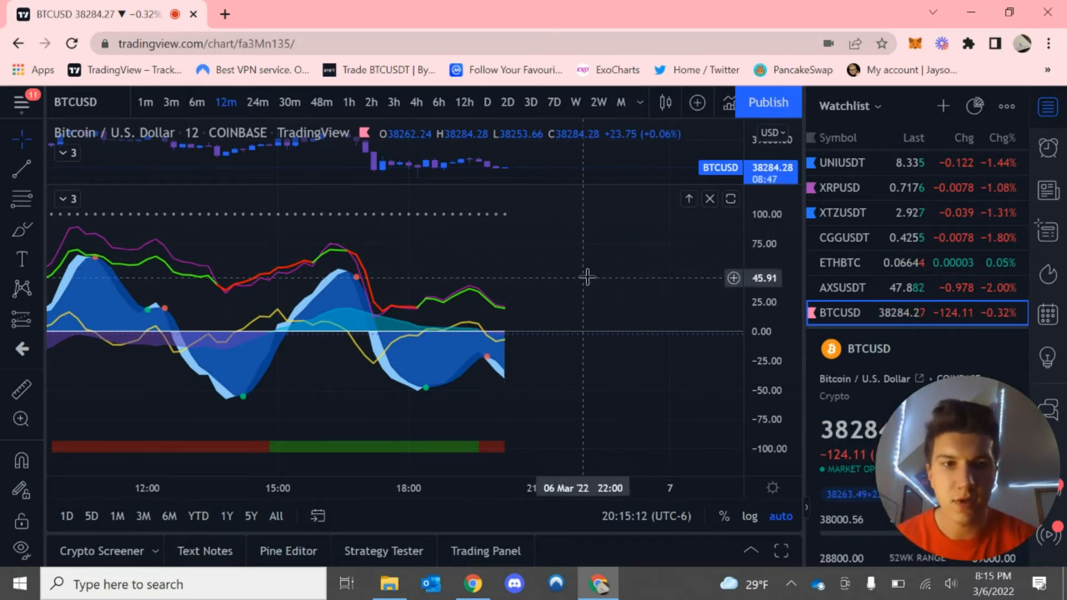
pyautogui.moveTo(513, 239)
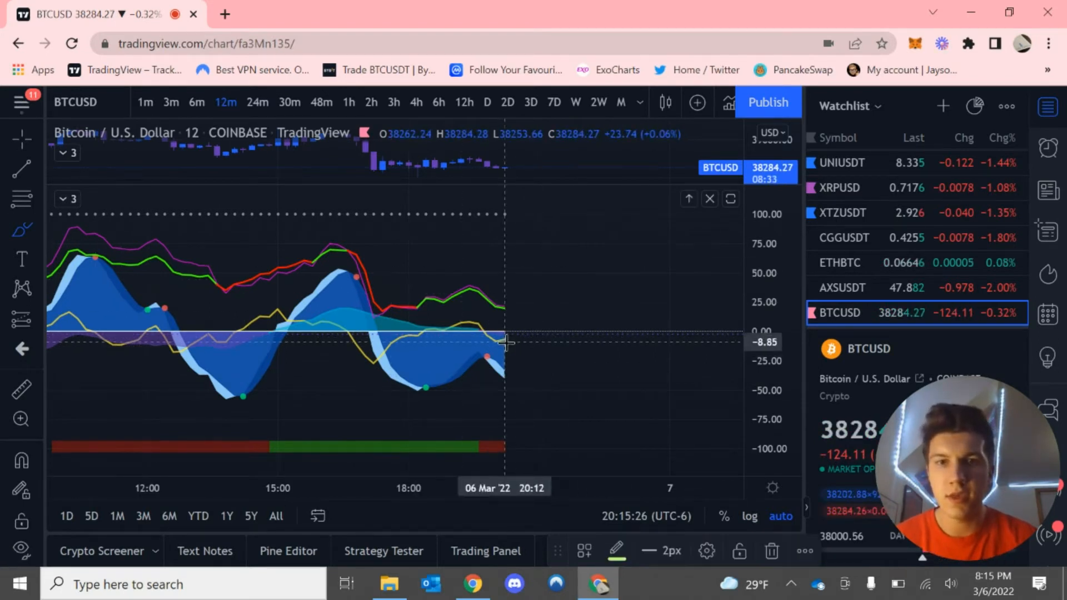
pyautogui.moveTo(520, 335)
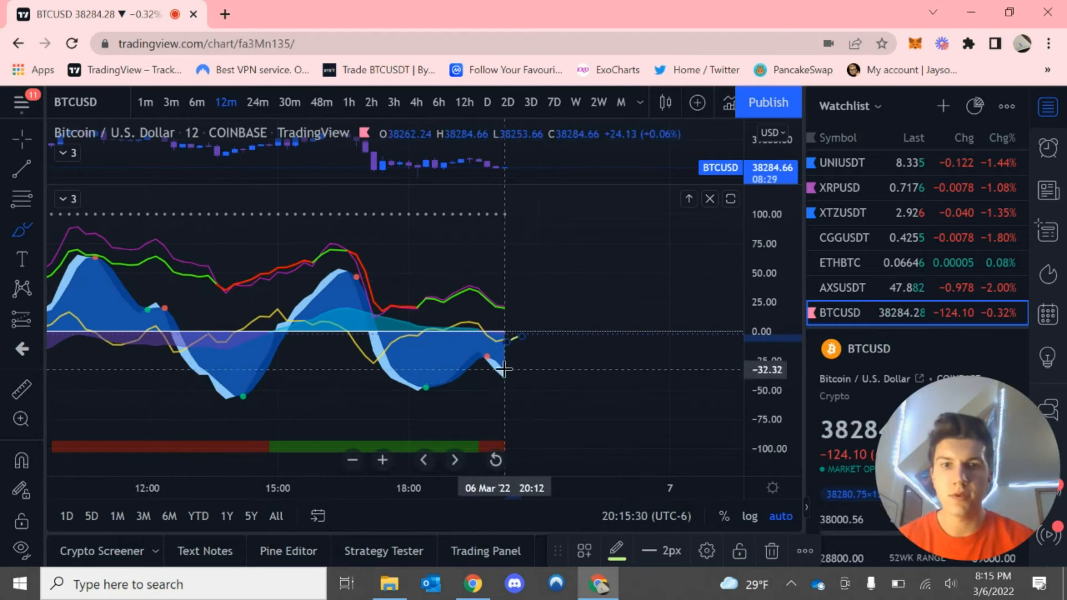
pyautogui.moveTo(520, 381)
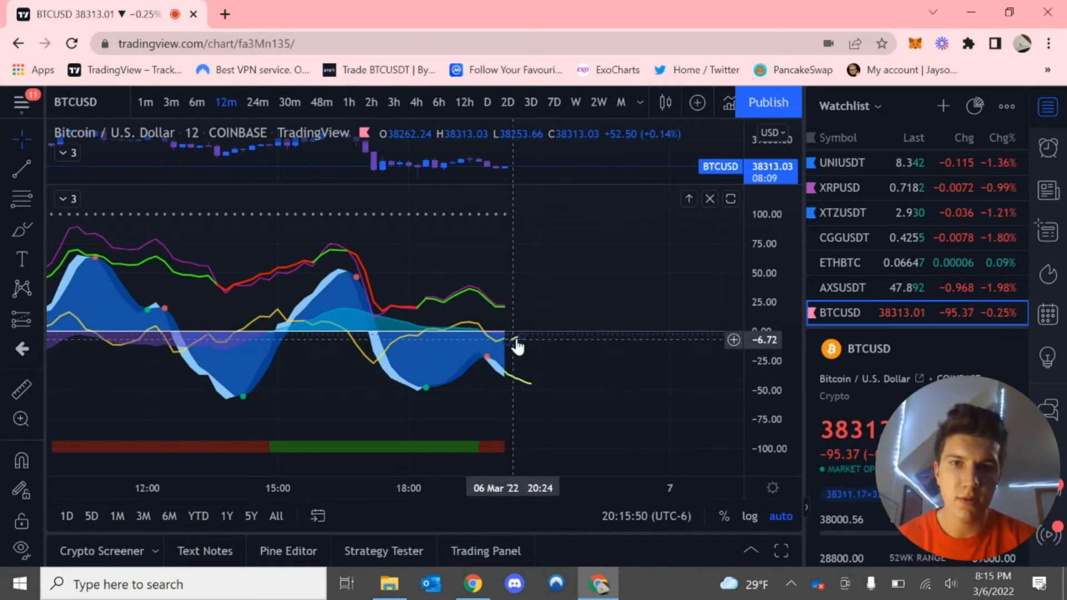
pyautogui.moveTo(584, 313)
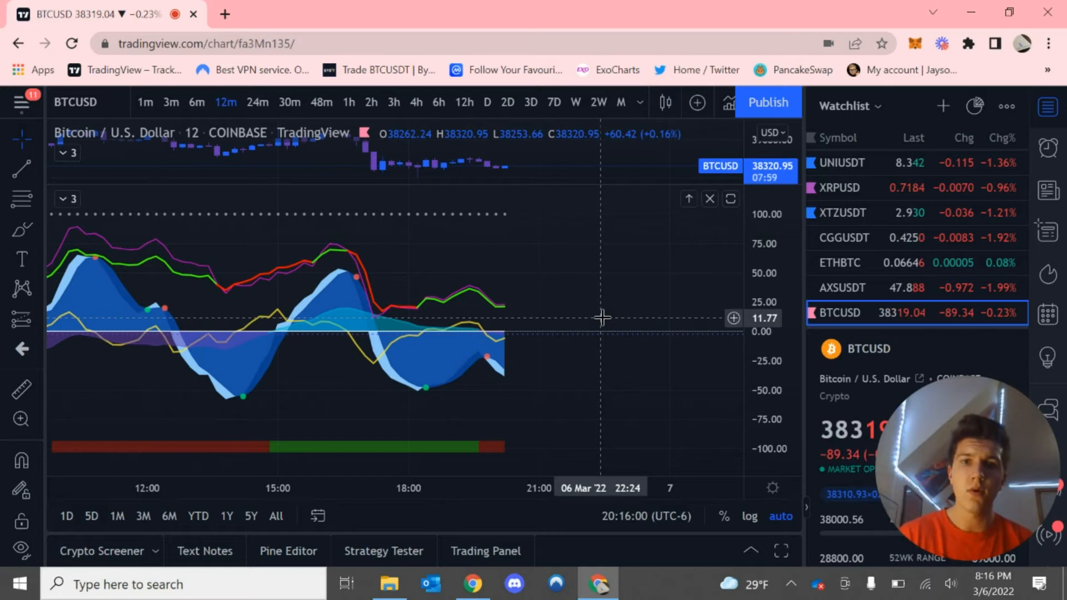
pyautogui.moveTo(533, 355)
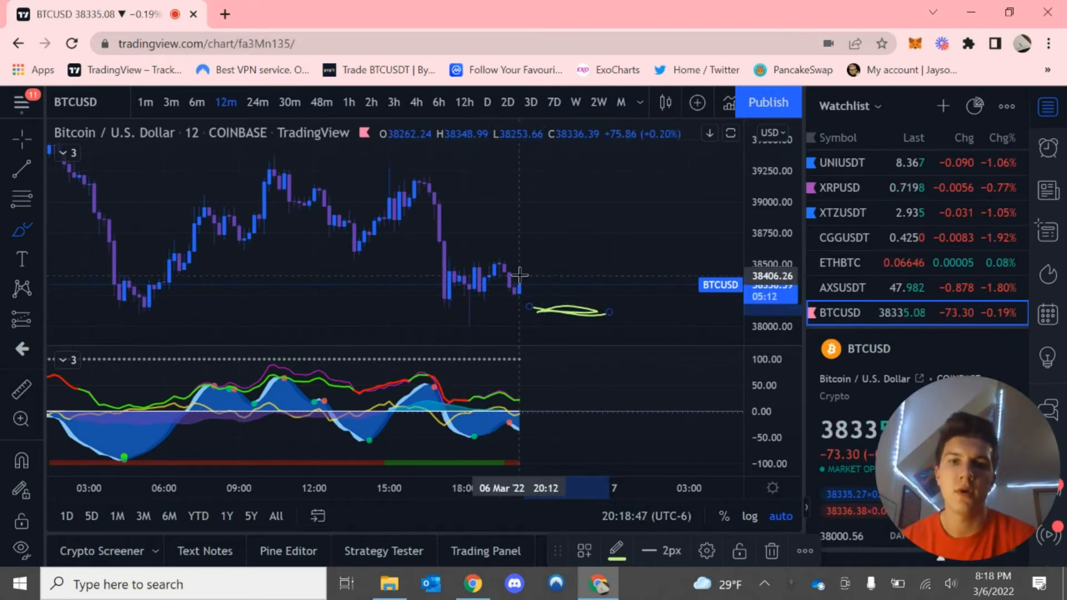
pyautogui.moveTo(608, 311)
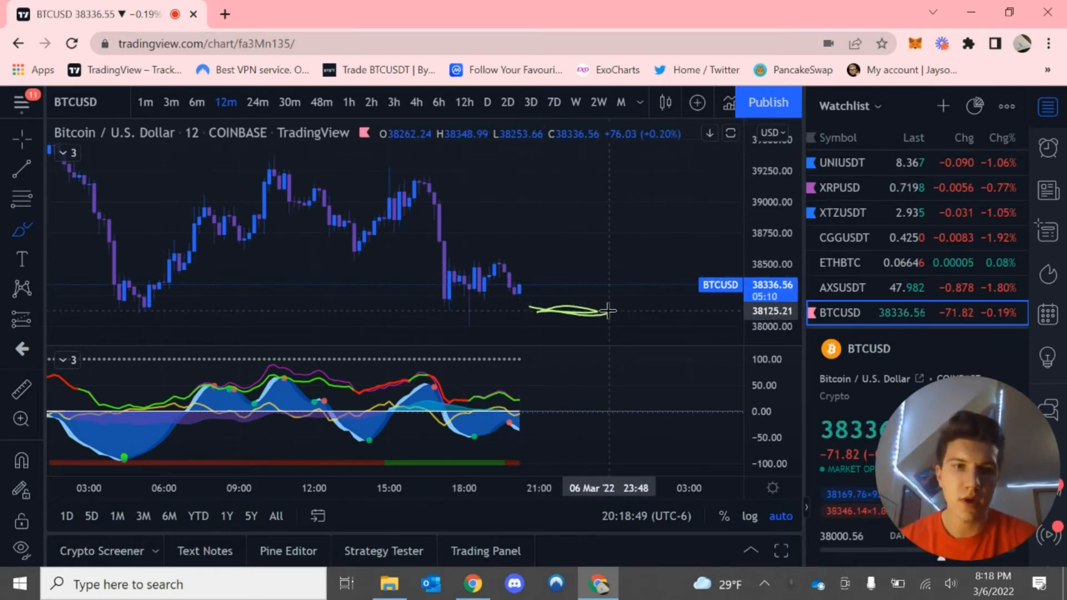
pyautogui.moveTo(580, 265)
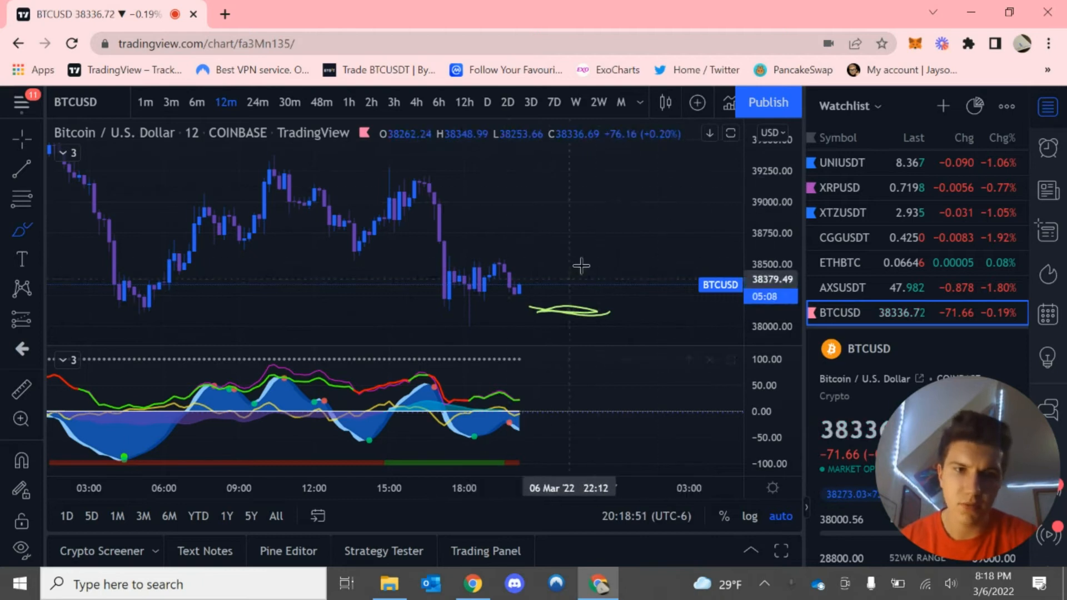
pyautogui.moveTo(601, 309)
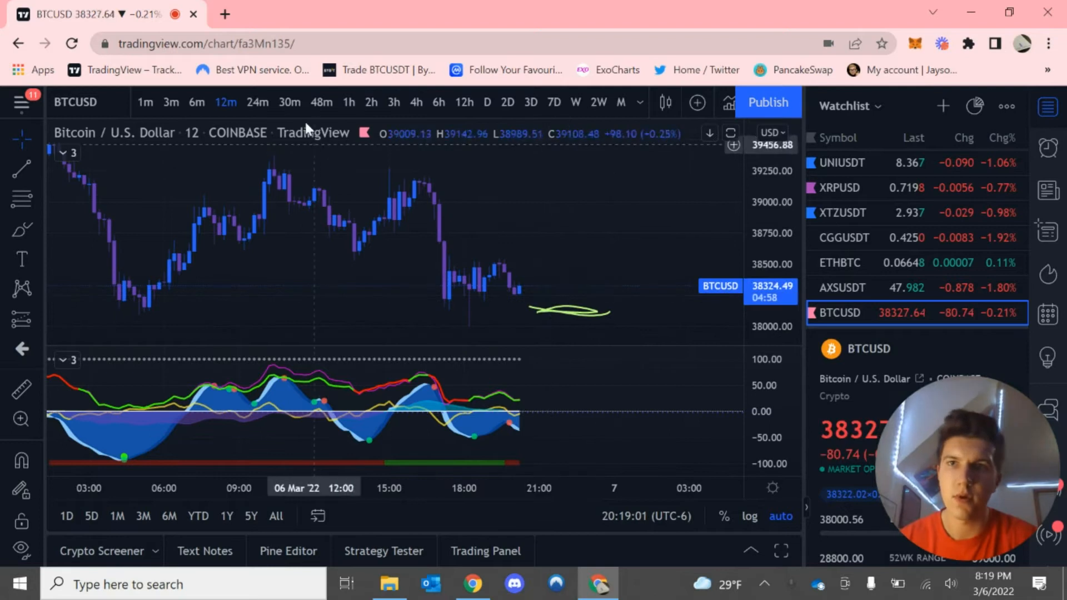
# Briefly view 24-minute candles, then return to 12-minute candles.
pyautogui.click(257, 102)
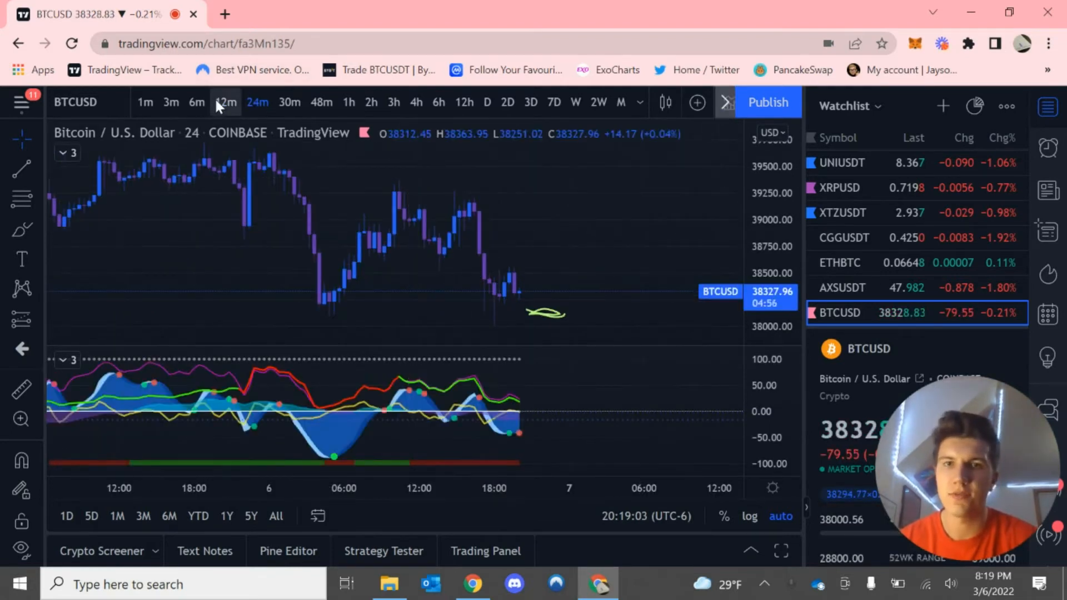
pyautogui.click(225, 101)
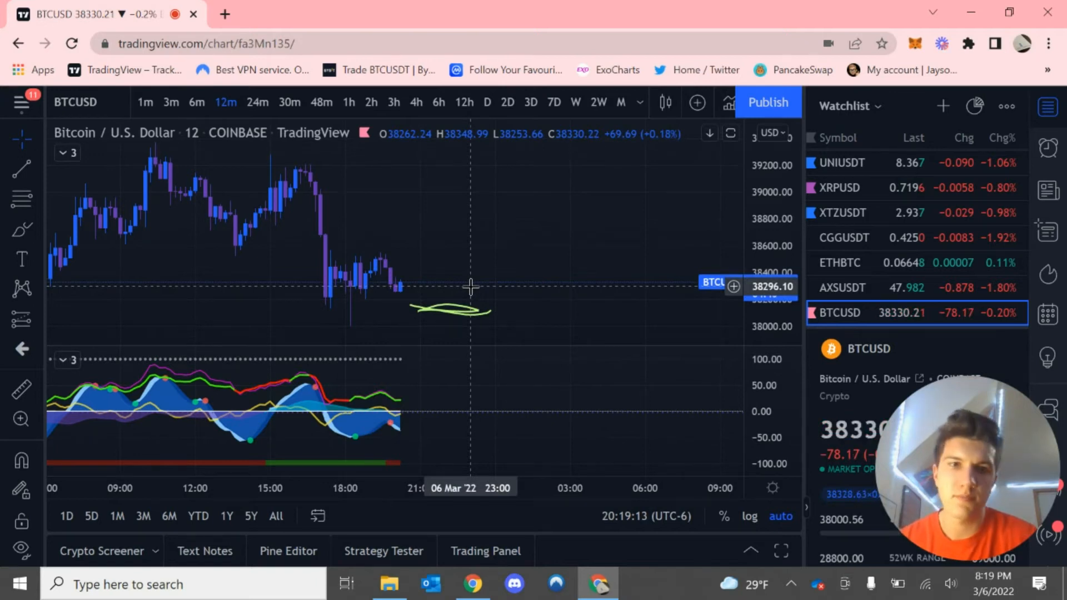
pyautogui.moveTo(515, 298)
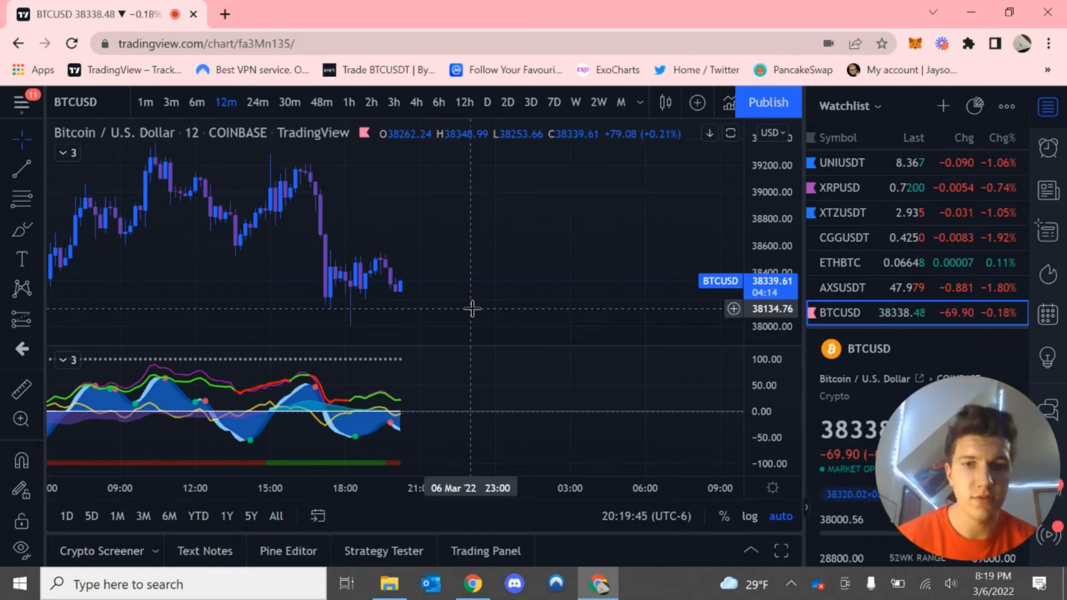
pyautogui.moveTo(544, 285)
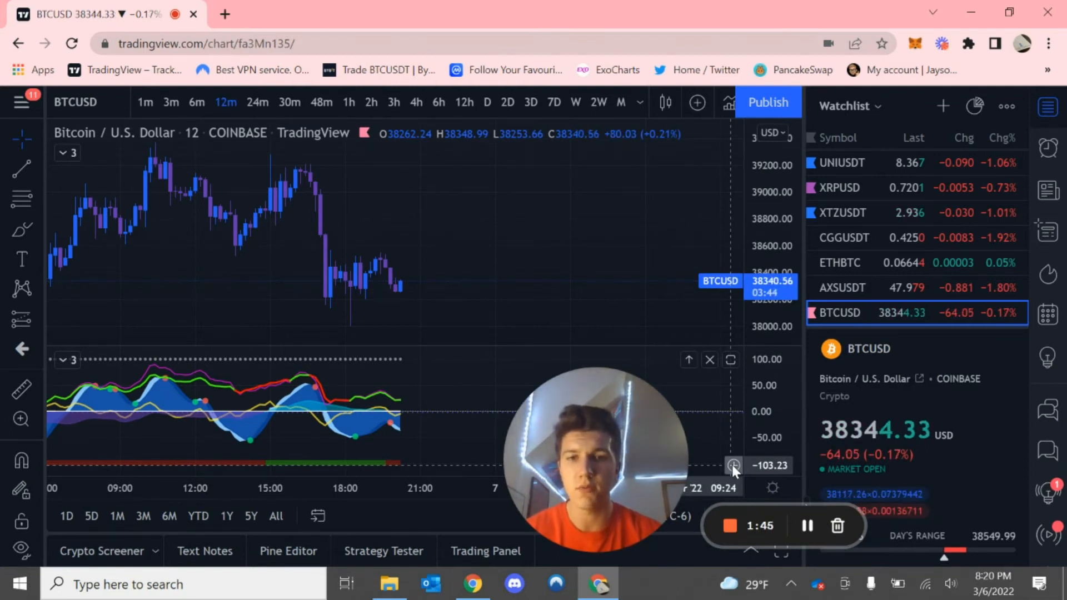
# Switch the Bitcoin chart to daily candles.
pyautogui.click(487, 102)
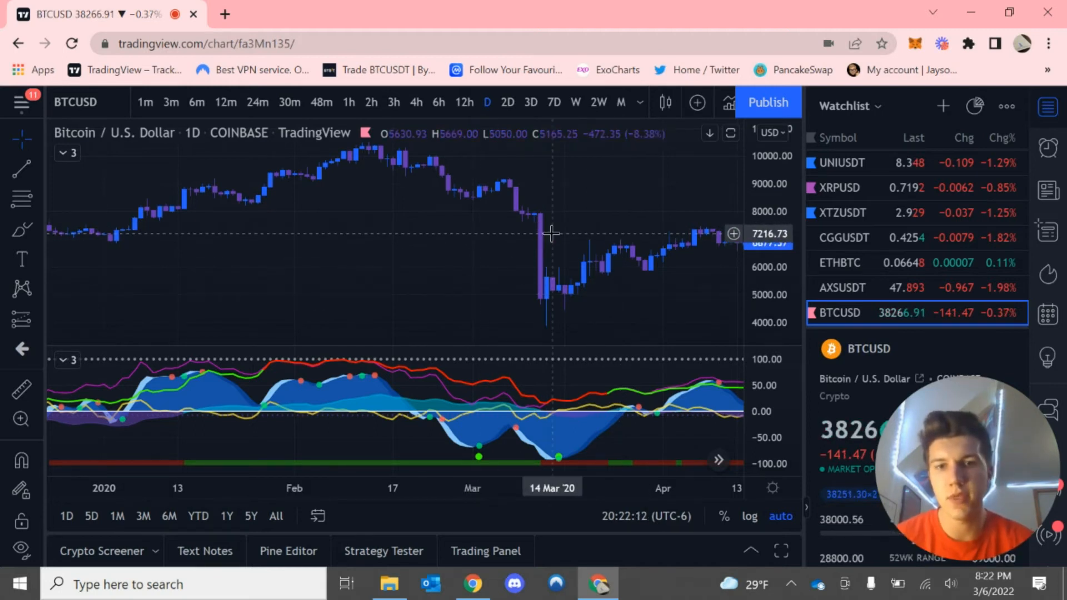
pyautogui.moveTo(582, 242)
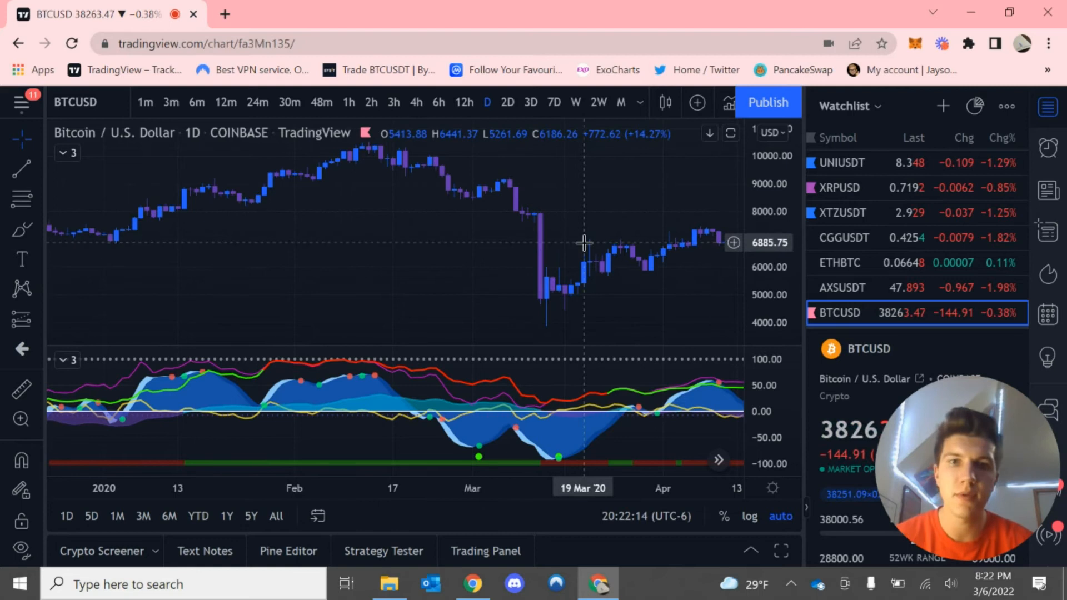
pyautogui.moveTo(510, 251)
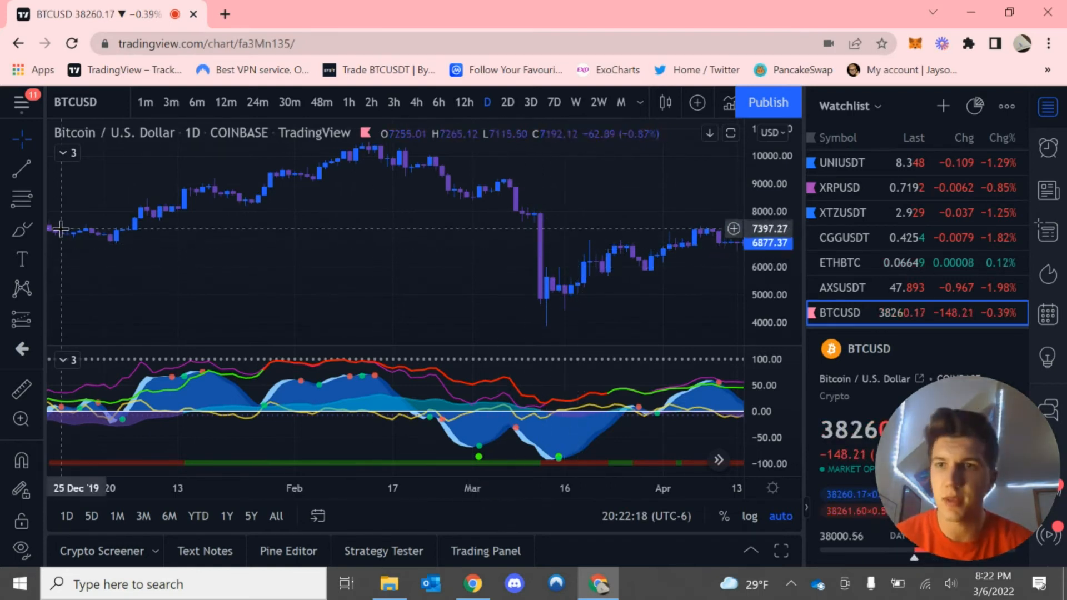
# Draw a freehand loop around the March 2020 crash candles.
pyautogui.moveTo(401, 169); pyautogui.dragTo(476, 217)
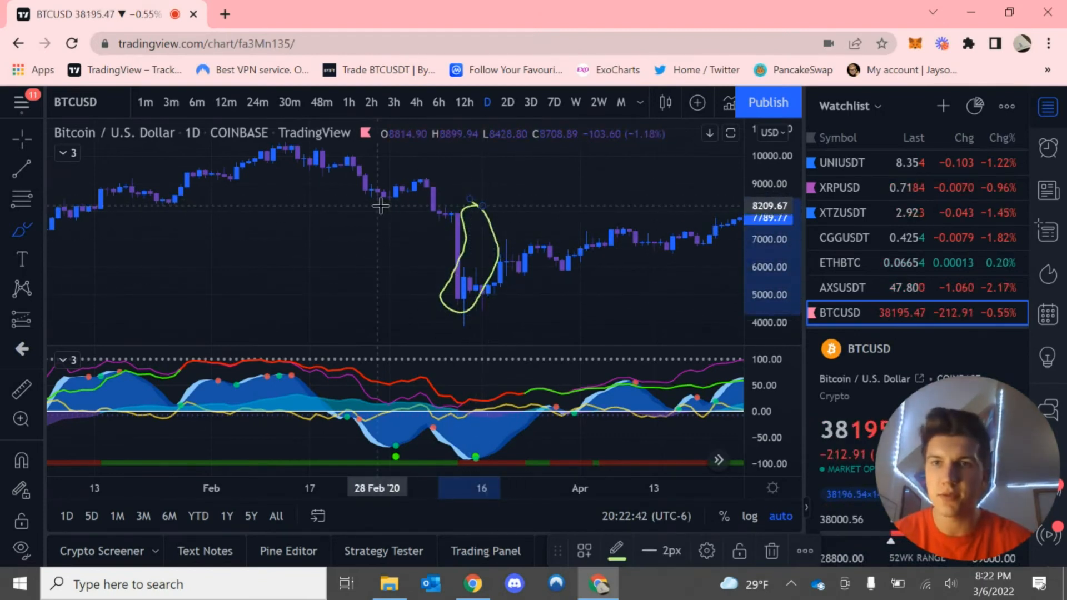
pyautogui.moveTo(497, 242)
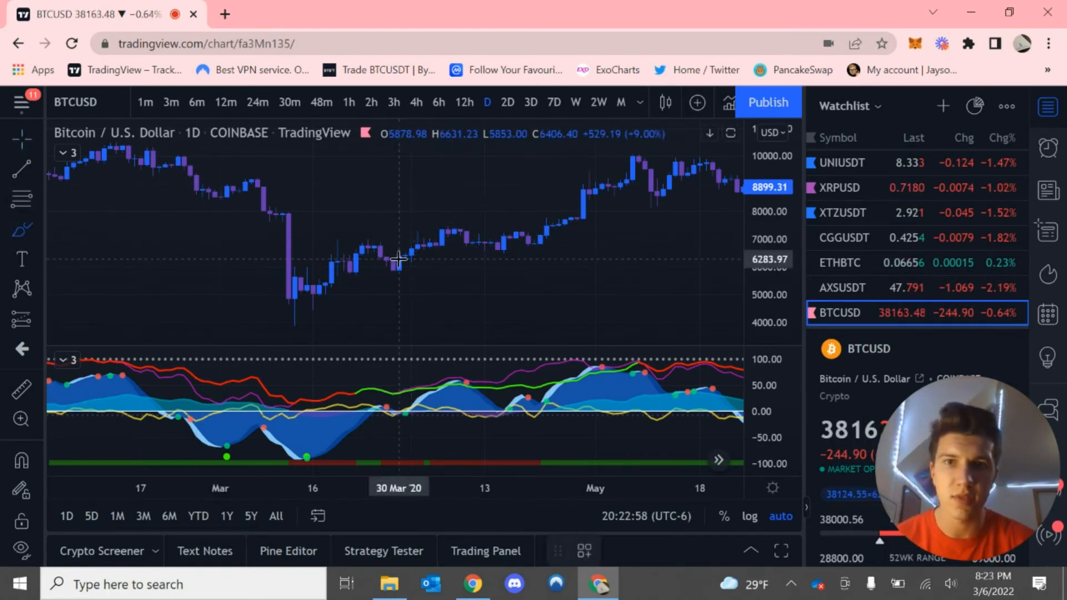
# Drag the daily chart to show early-2022 candles near 38,100.
pyautogui.moveTo(384, 255); pyautogui.dragTo(421, 265)
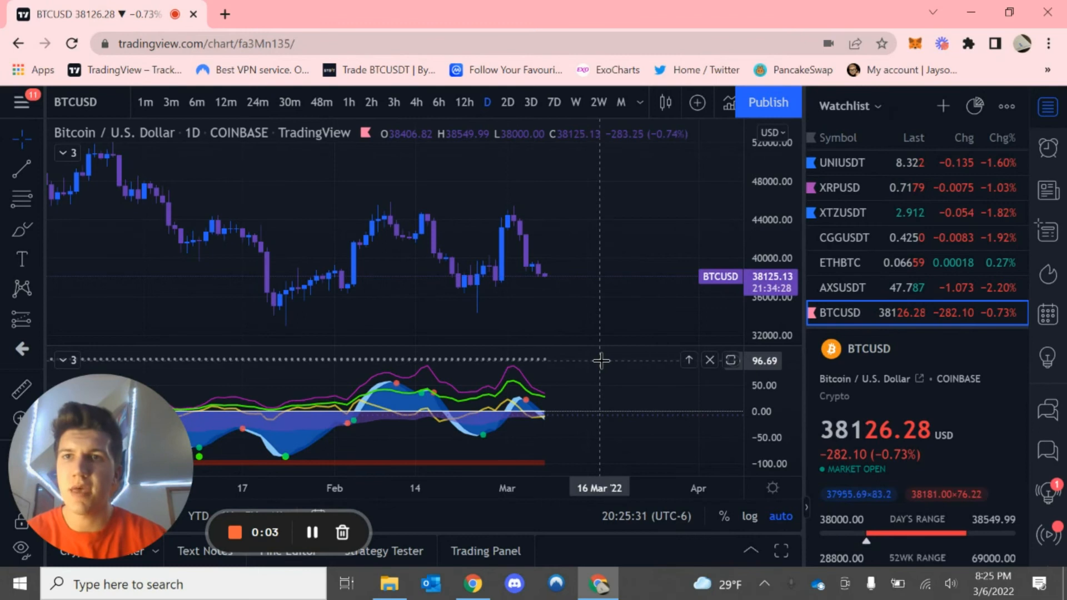
# Switch the Bitcoin chart to 3-minute candles.
pyautogui.click(171, 102)
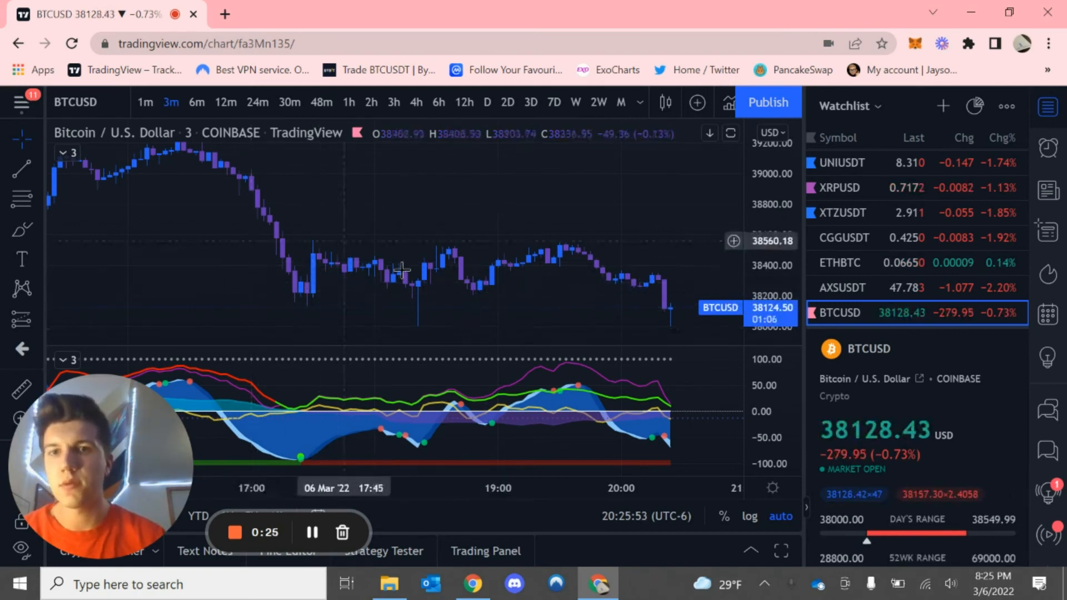
pyautogui.moveTo(378, 294)
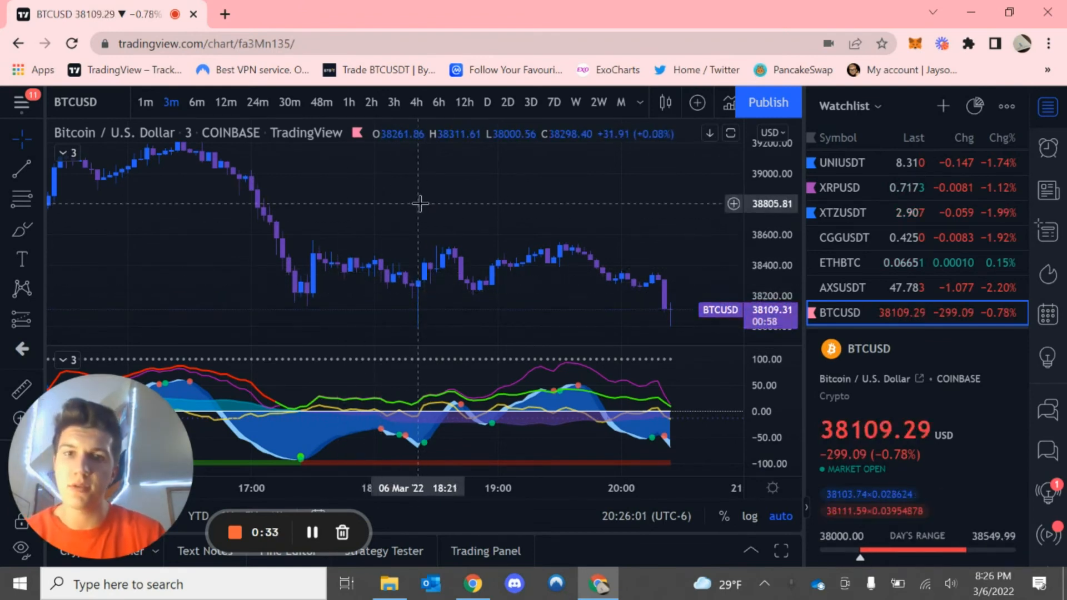
pyautogui.moveTo(373, 216)
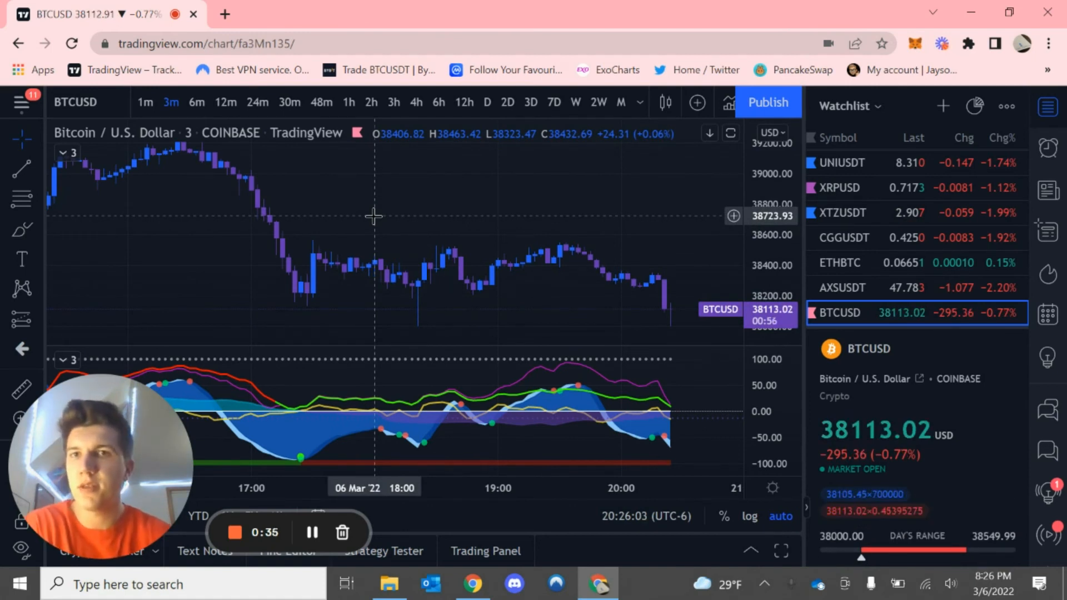
# View hourly candles, then settle on 30-minute candles.
pyautogui.click(348, 102)
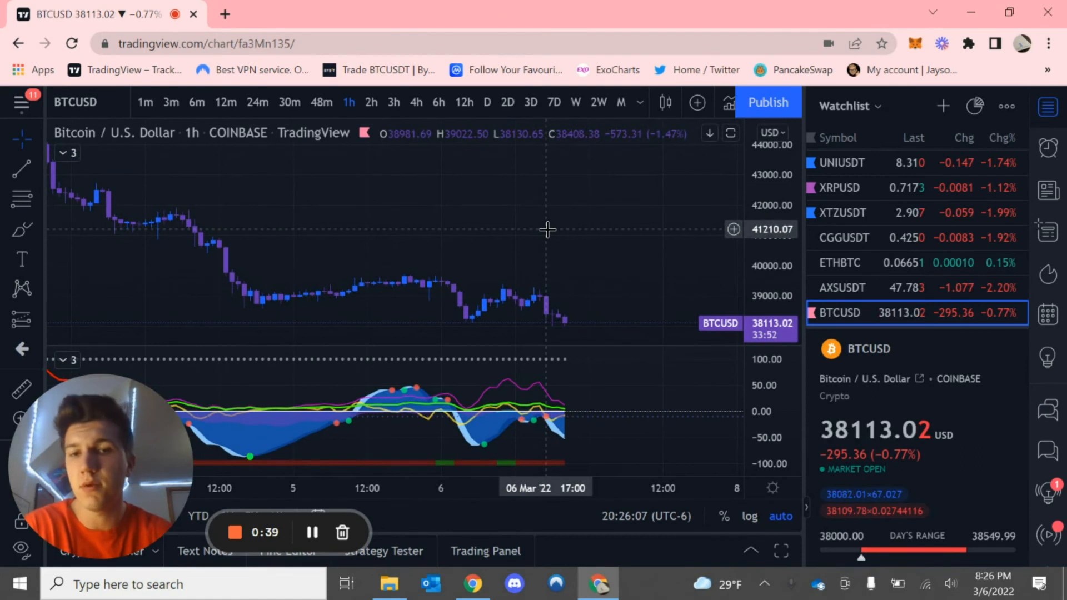
pyautogui.moveTo(501, 222)
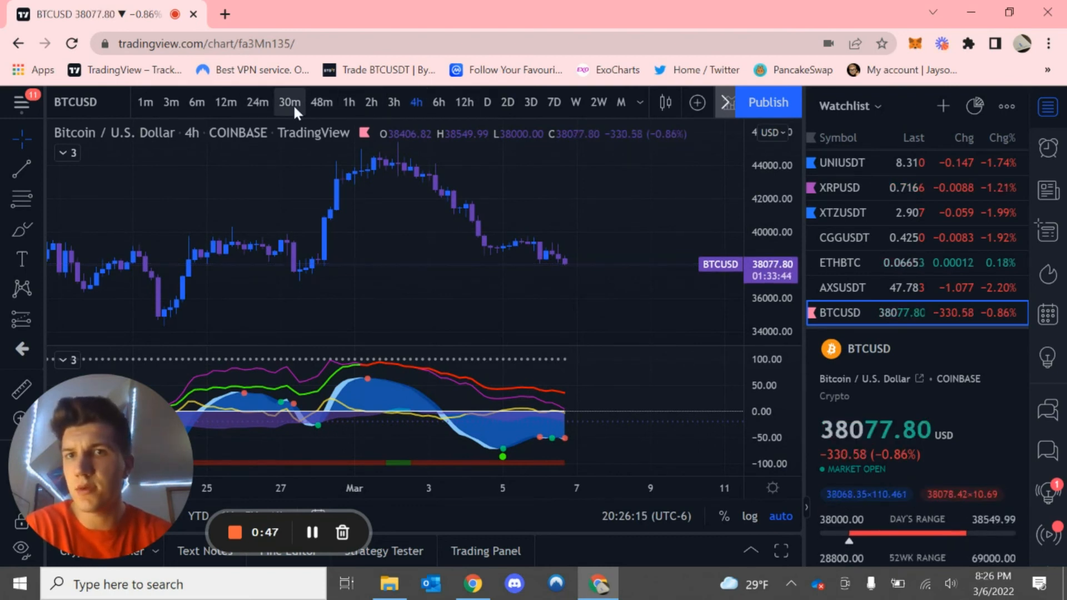
pyautogui.click(289, 102)
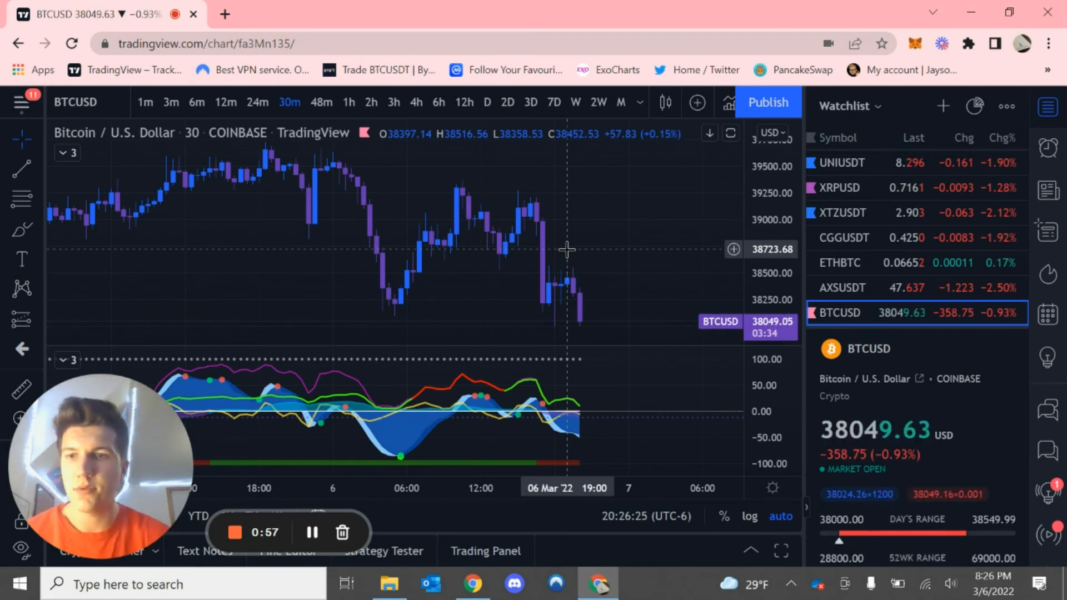
pyautogui.moveTo(379, 285)
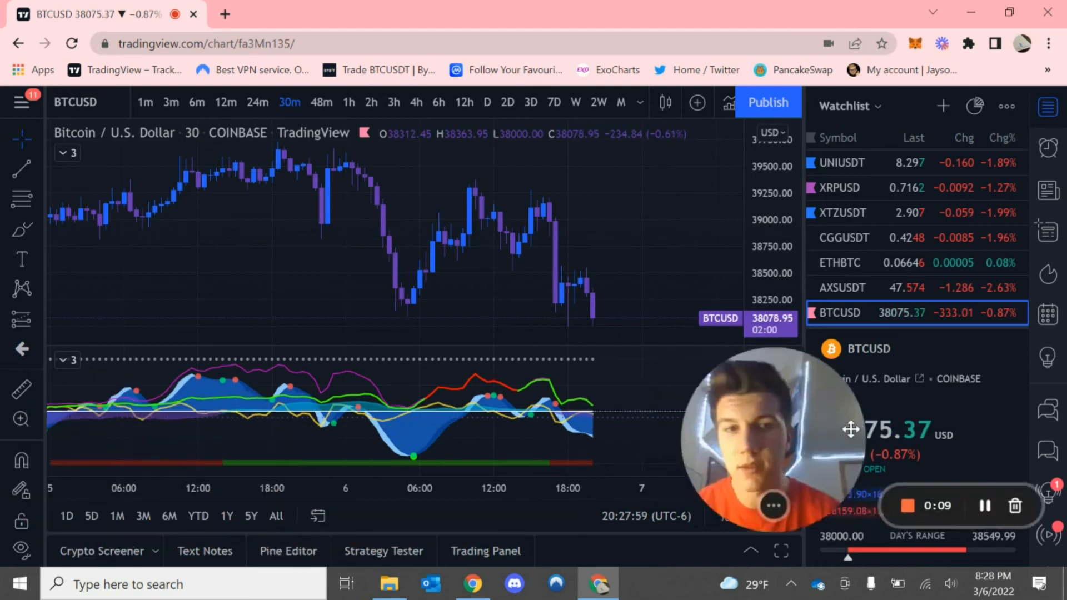
pyautogui.moveTo(574, 254)
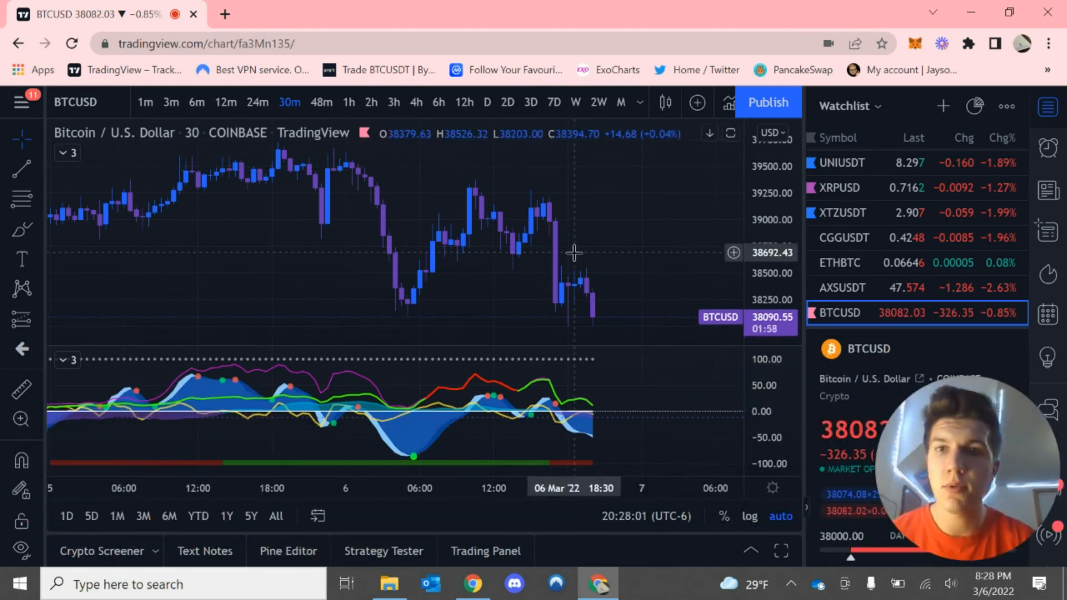
# Switch the Bitcoin chart back to 1-hour candles.
pyautogui.click(348, 102)
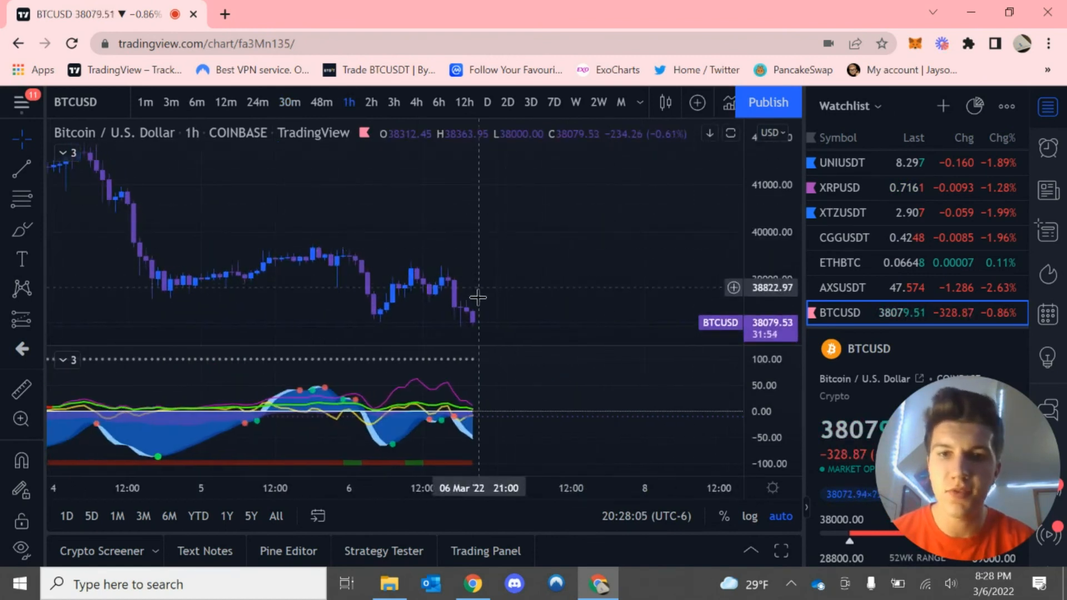
pyautogui.moveTo(581, 201)
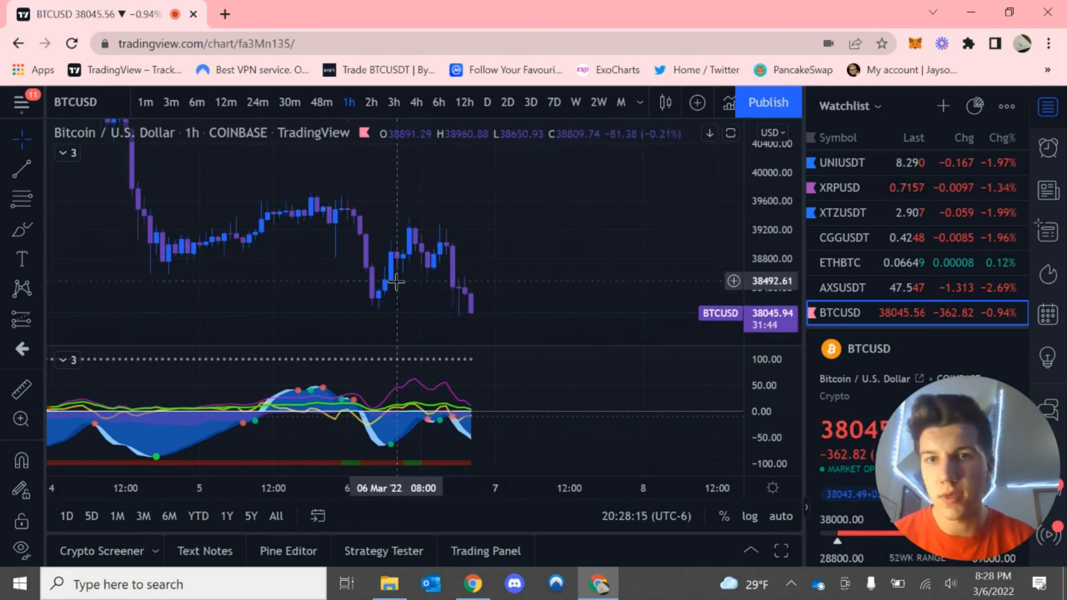
pyautogui.moveTo(409, 242)
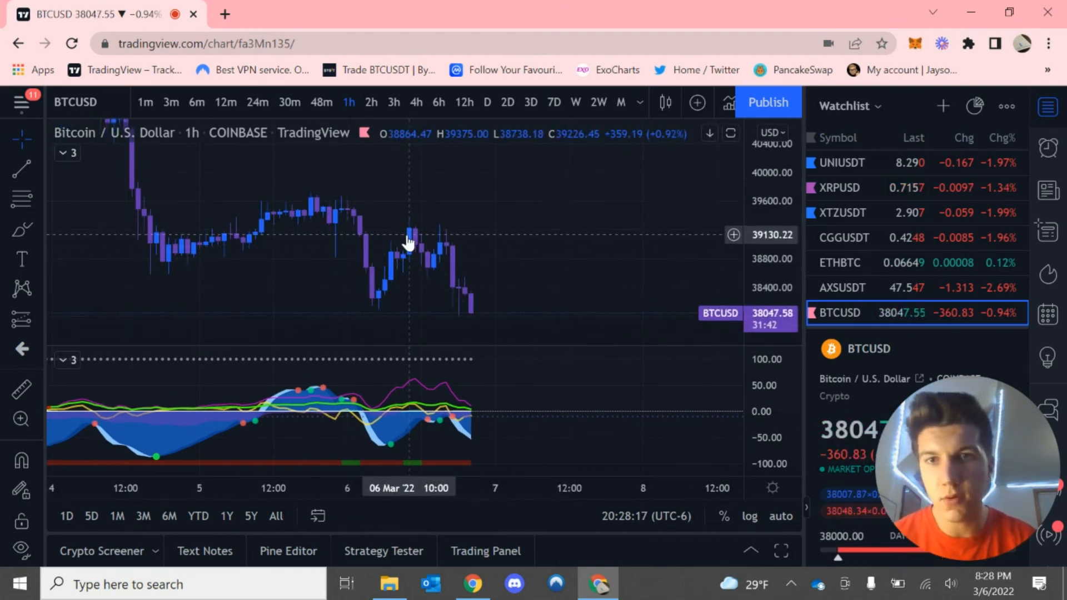
pyautogui.moveTo(457, 221)
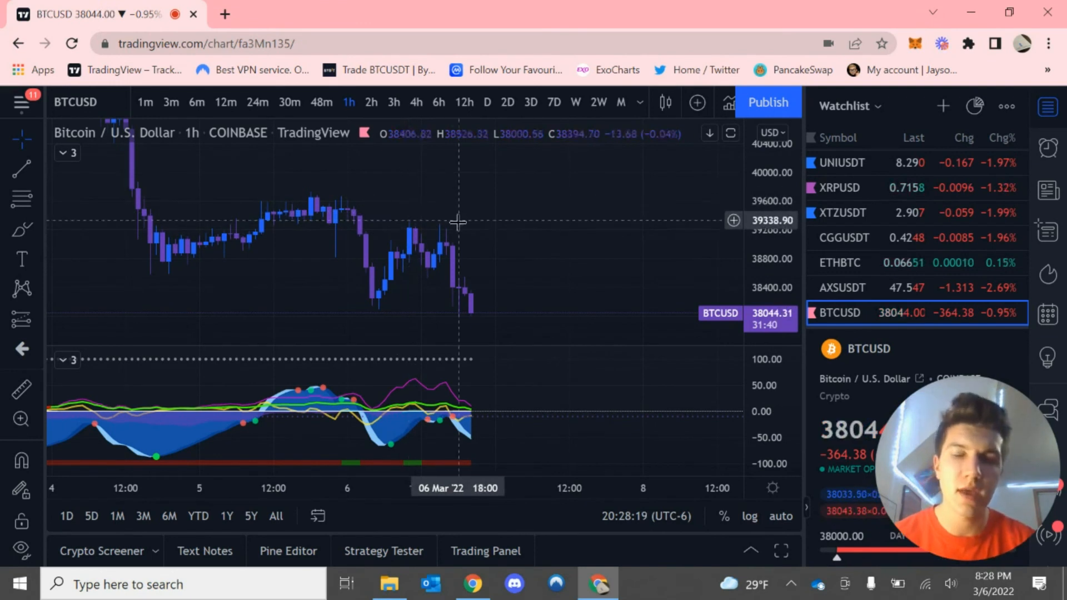
pyautogui.moveTo(587, 236)
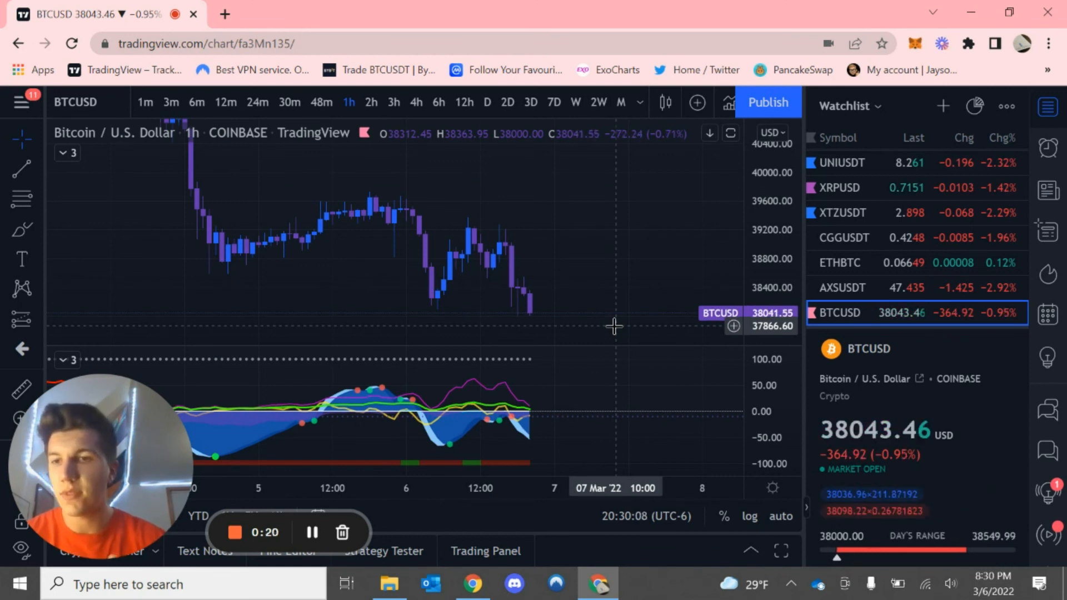
pyautogui.moveTo(544, 427)
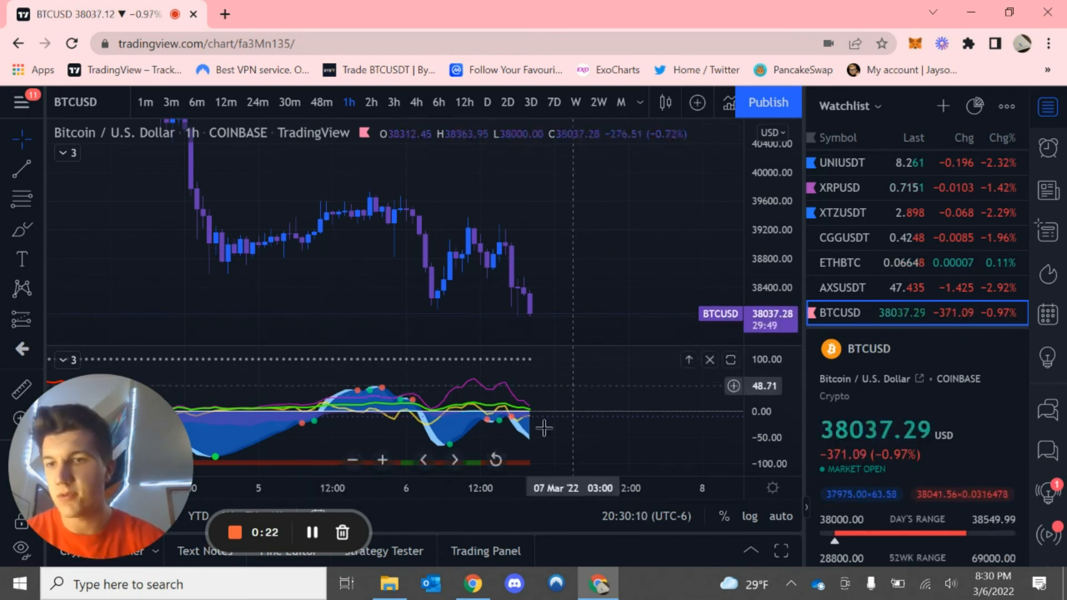